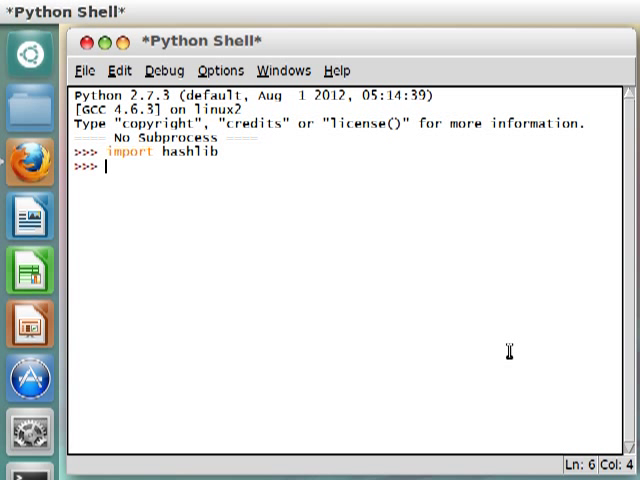
- Evaluate hashlib.algorithms to list md5, sha1, sha224, sha256, sha384 and sha512
type("hashlib.")
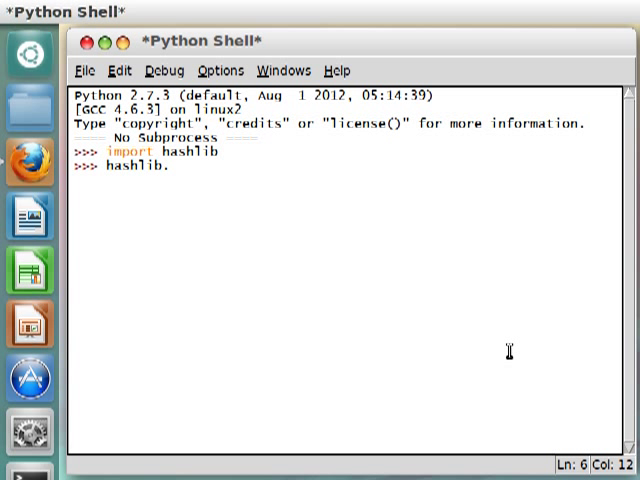
type("algorithms")
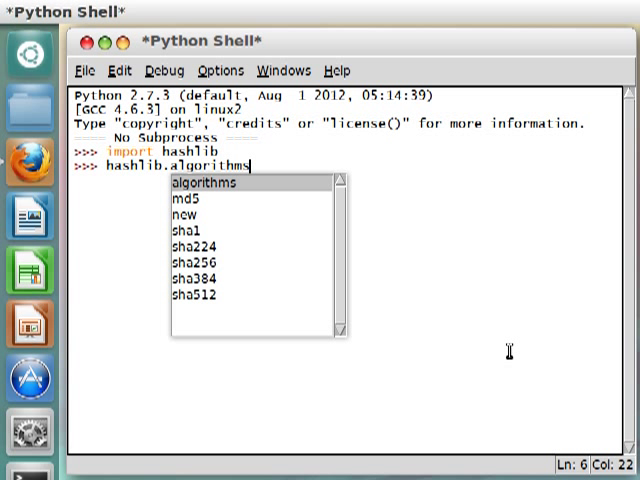
key("Return")
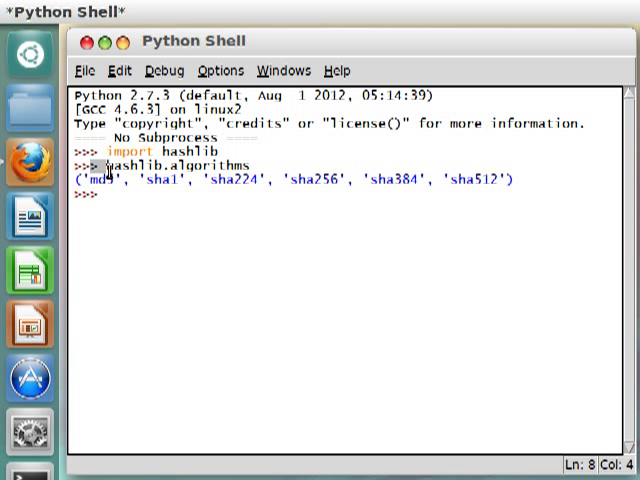
- Select and deselect 'sha1' in the output, then type hashlib. to show completions
double_click(160, 179)
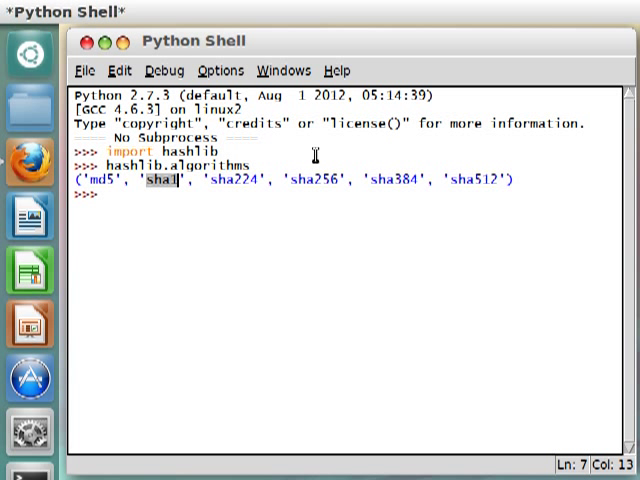
mouse_move(397, 180)
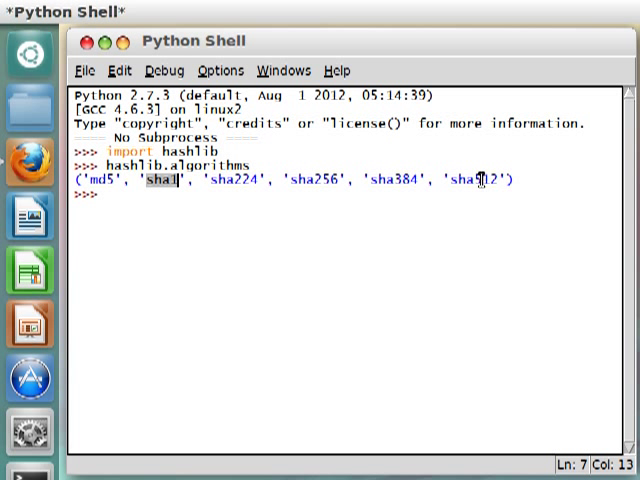
left_click(508, 205)
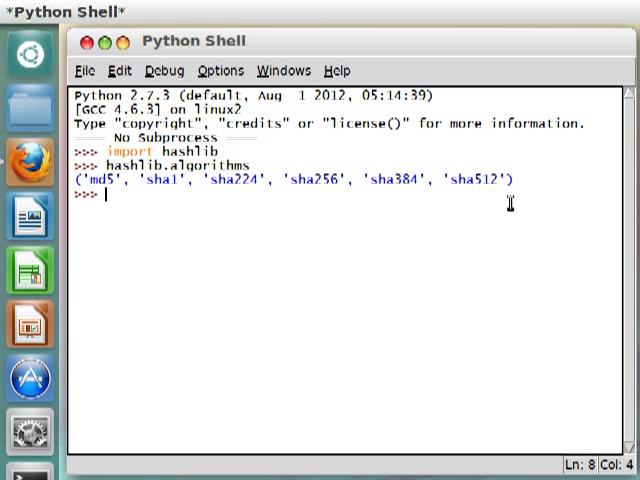
type("hashlib.")
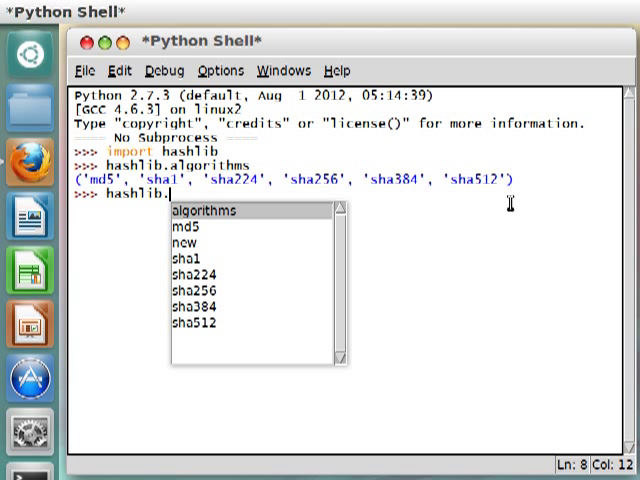
- Close the completion popup, leaving 'hashlib.' on the prompt line
left_click(185, 227)
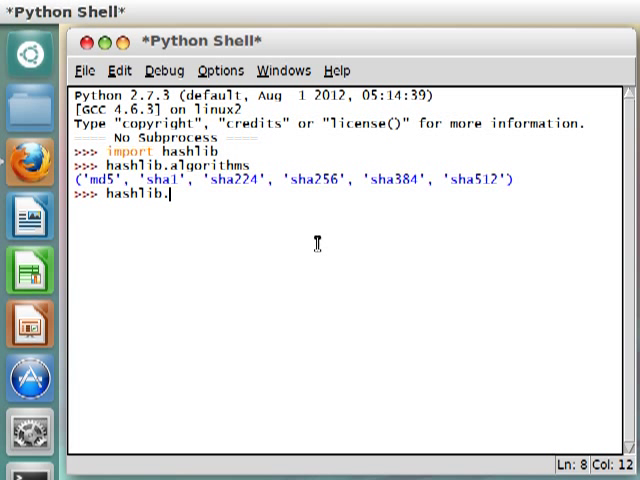
- Type 'new' so the prompt line reads hashlib.new
type("ne")
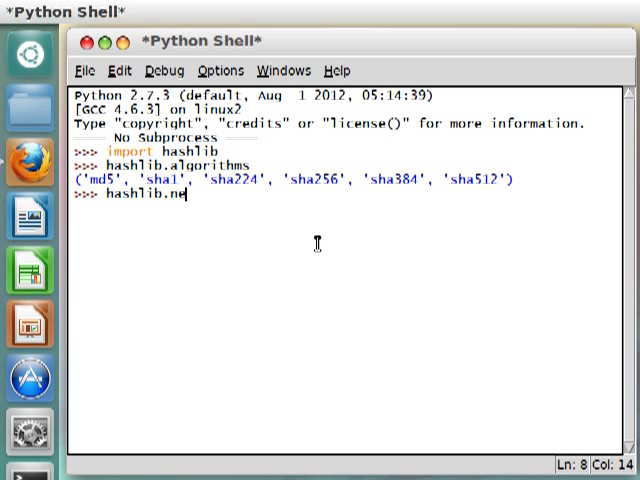
type("w")
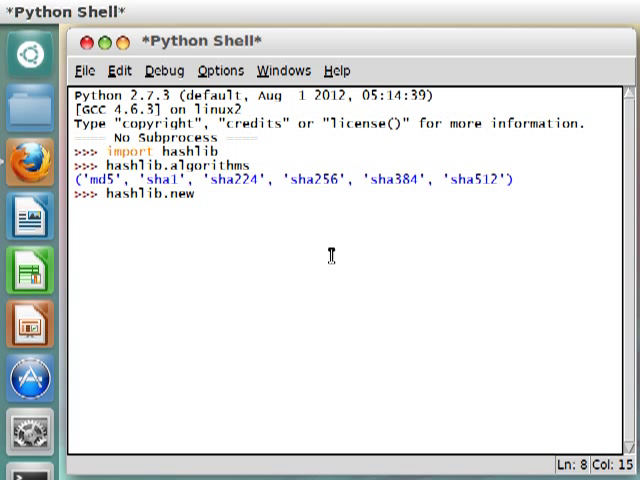
mouse_move(521, 159)
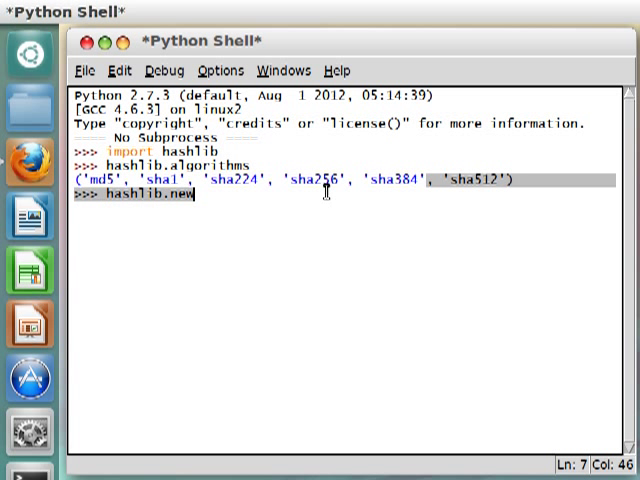
double_click(320, 180)
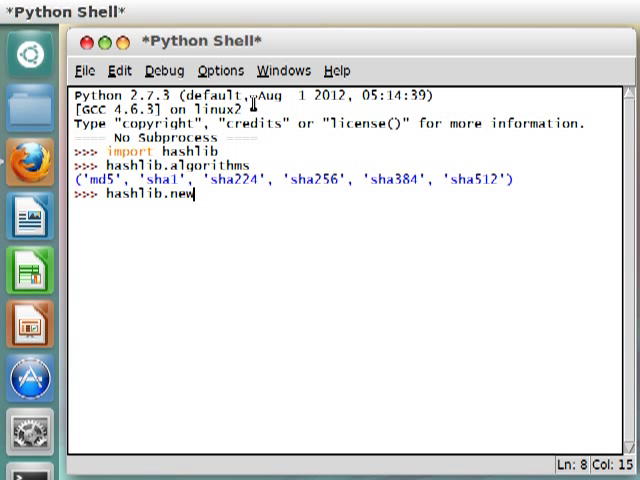
mouse_move(563, 283)
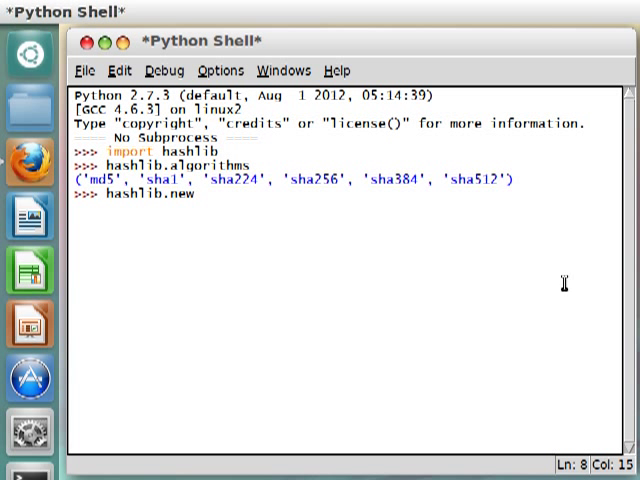